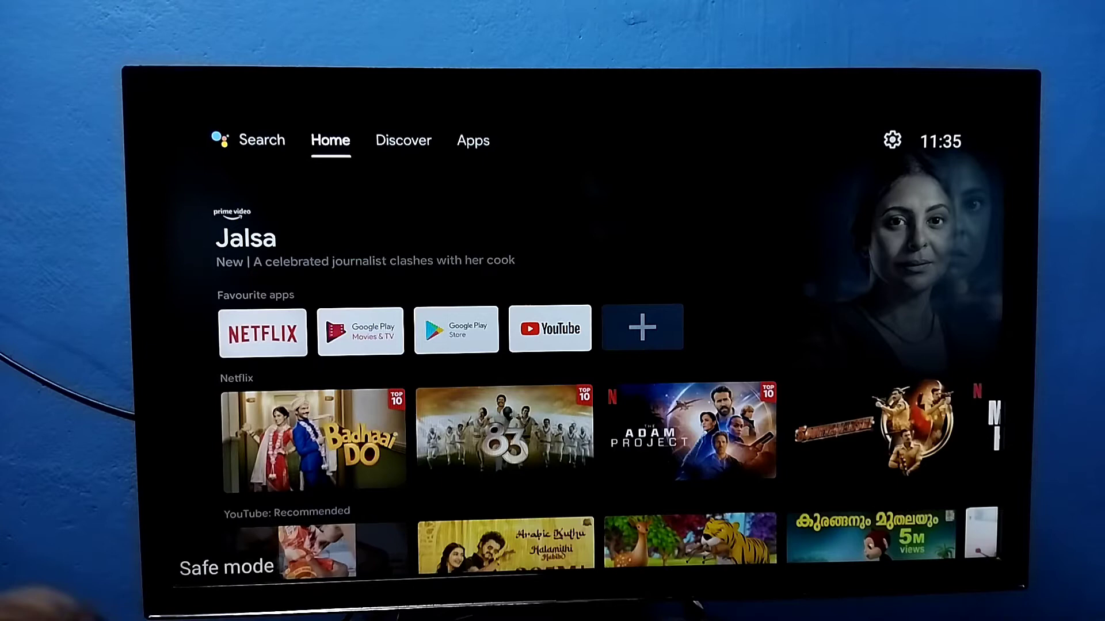
Open the Settings panel from the gear icon on the Google TV home screen.
{"action": "left_click", "coordinate": [402, 140]}
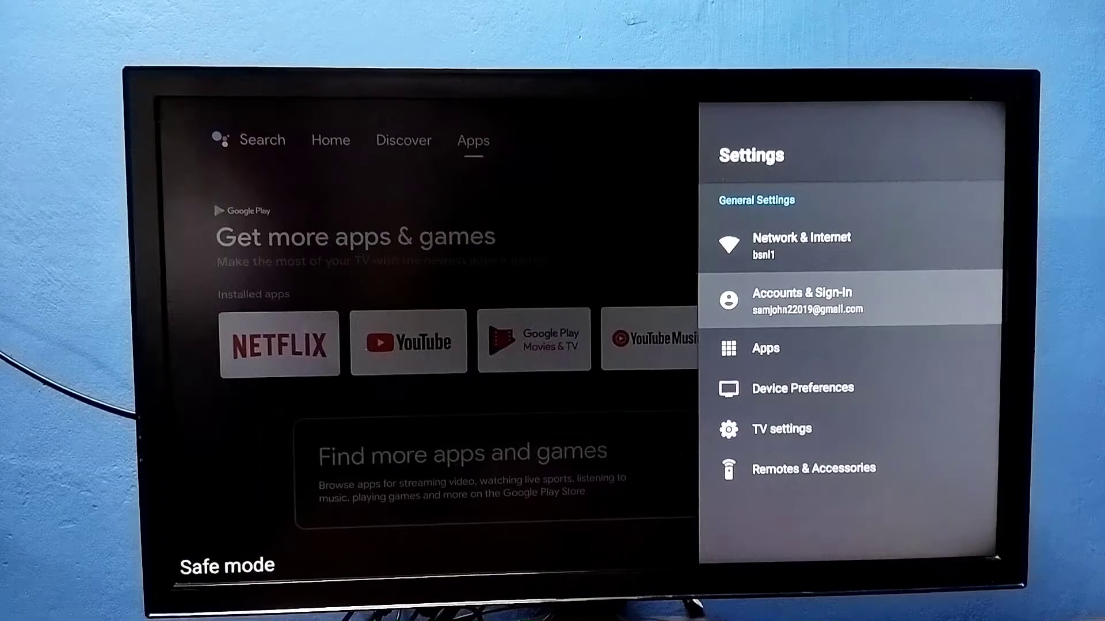
Restart the TV from Device Preferences in Settings.
{"action": "left_click", "coordinate": [802, 389]}
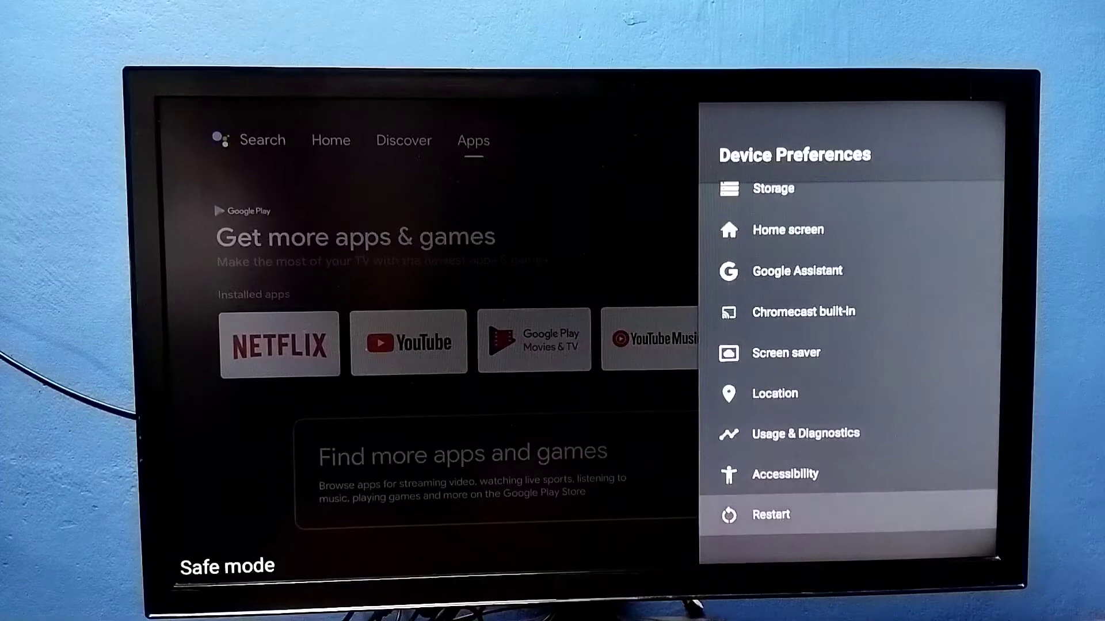
{"action": "left_click", "coordinate": [770, 514]}
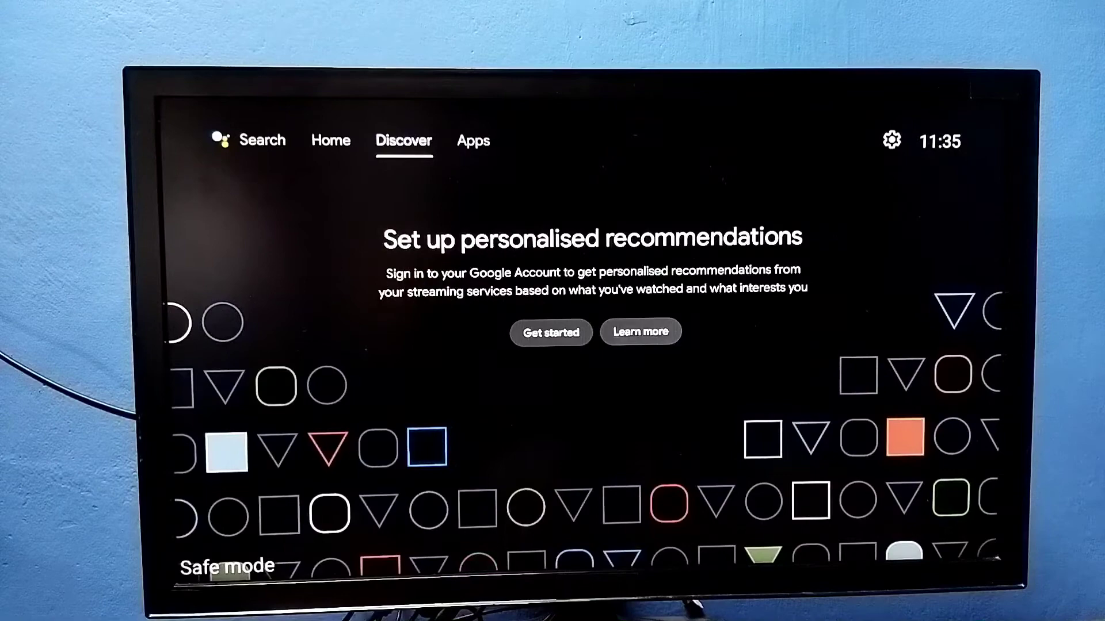
Reopen the Settings panel from the home screen gear icon after restarting.
{"action": "left_click", "coordinate": [891, 140]}
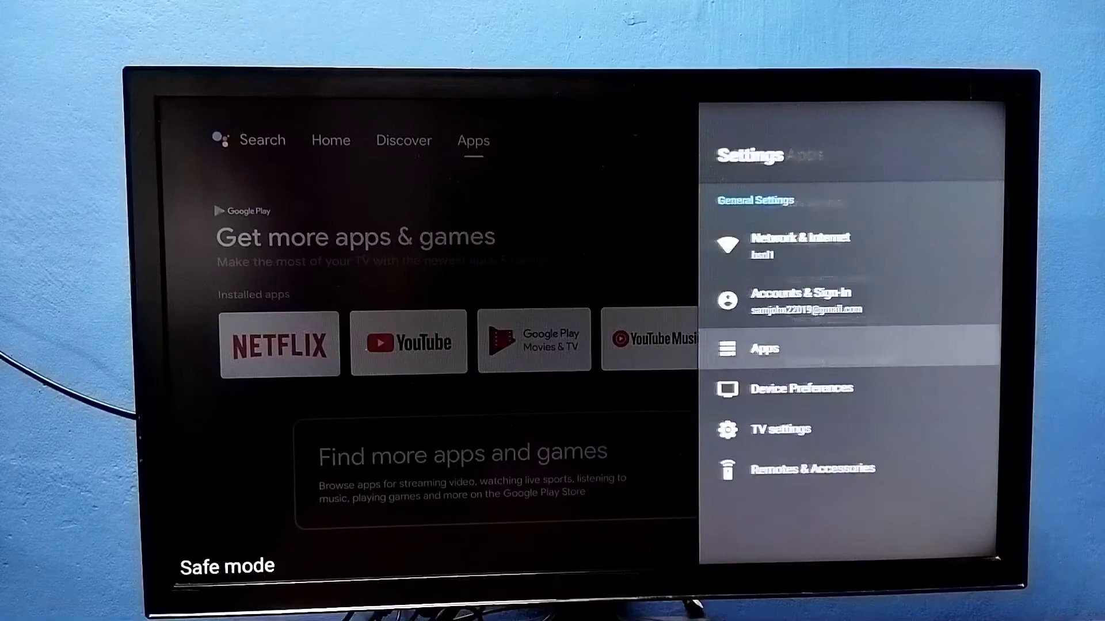
Go back to the main Settings list and enter Device Preferences.
{"action": "key", "text": "up"}
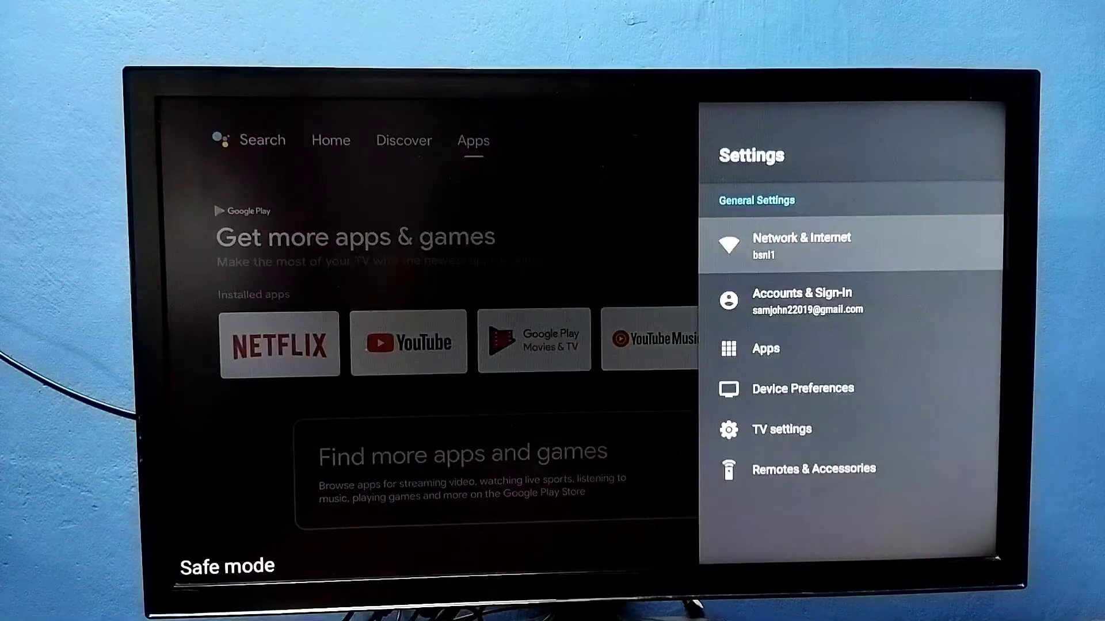
{"action": "left_click", "coordinate": [803, 389]}
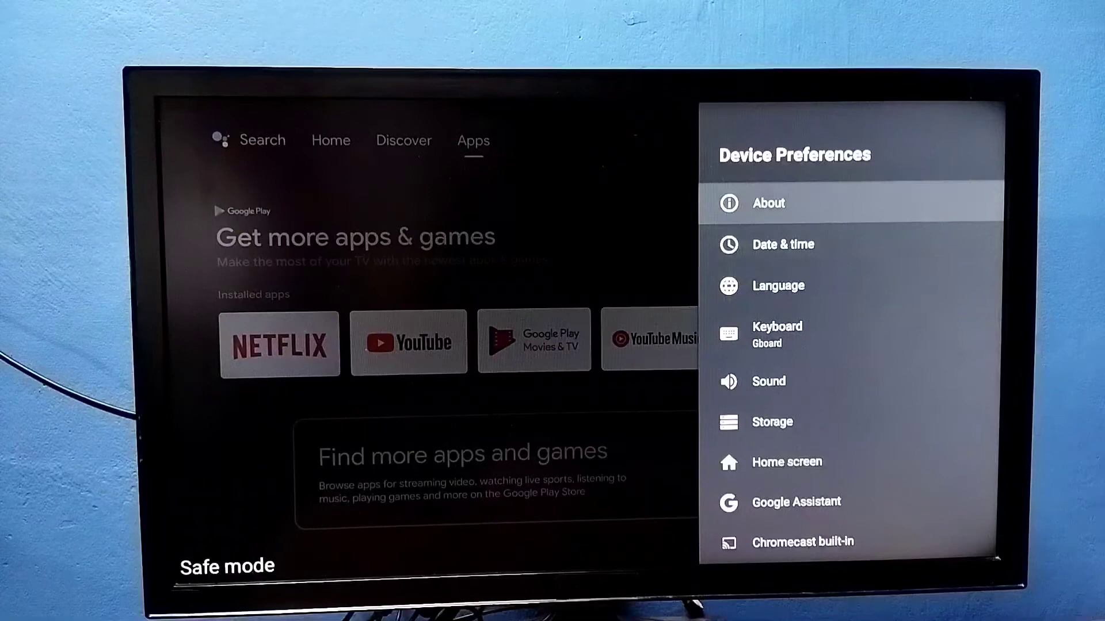